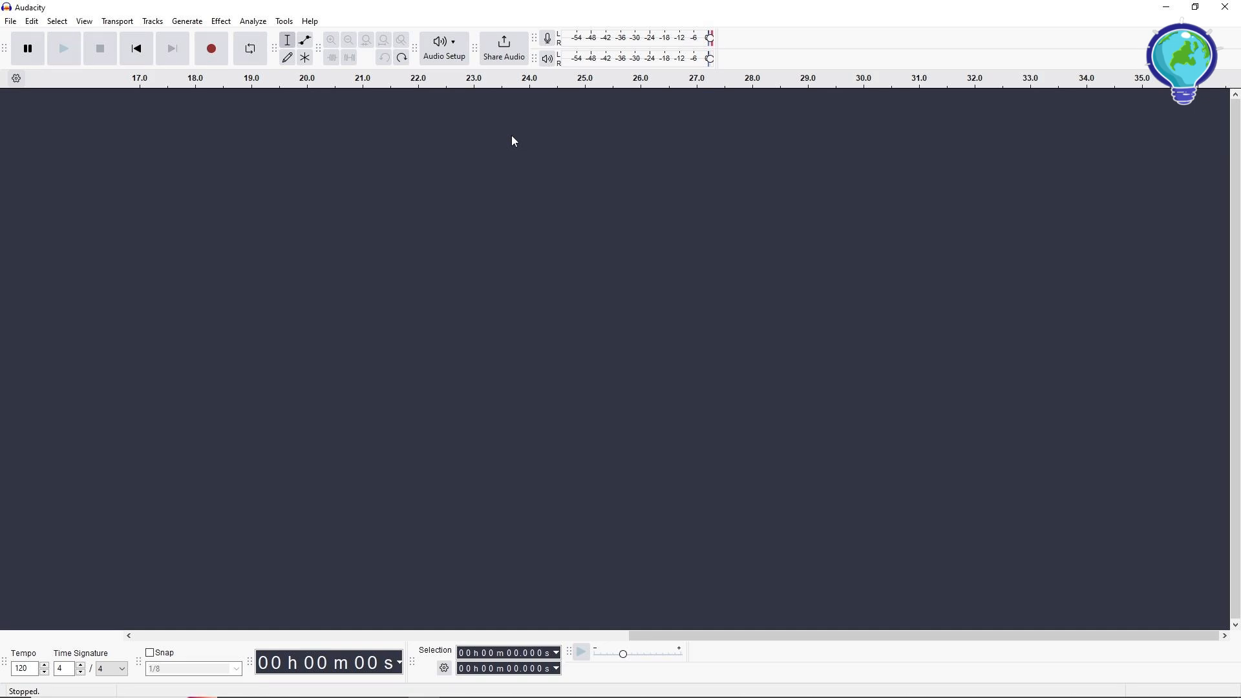
mouse_move(194, 197)
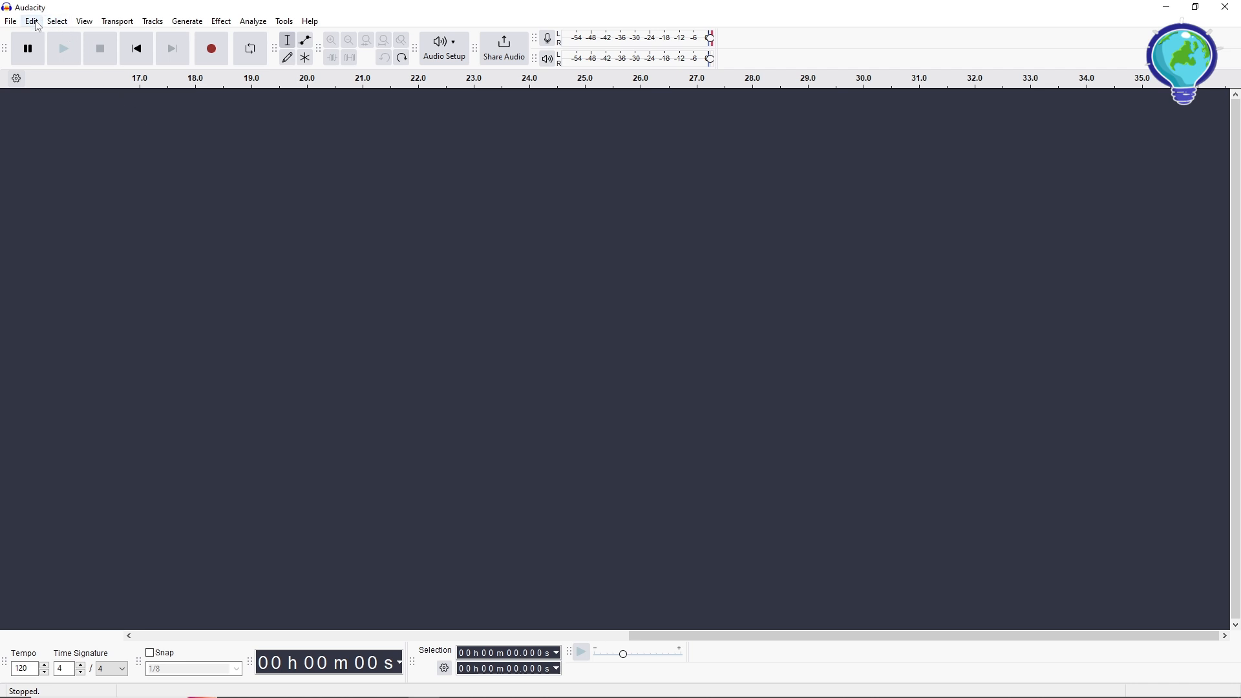
Show the Edit menu so Preferences can be reached.
click(31, 20)
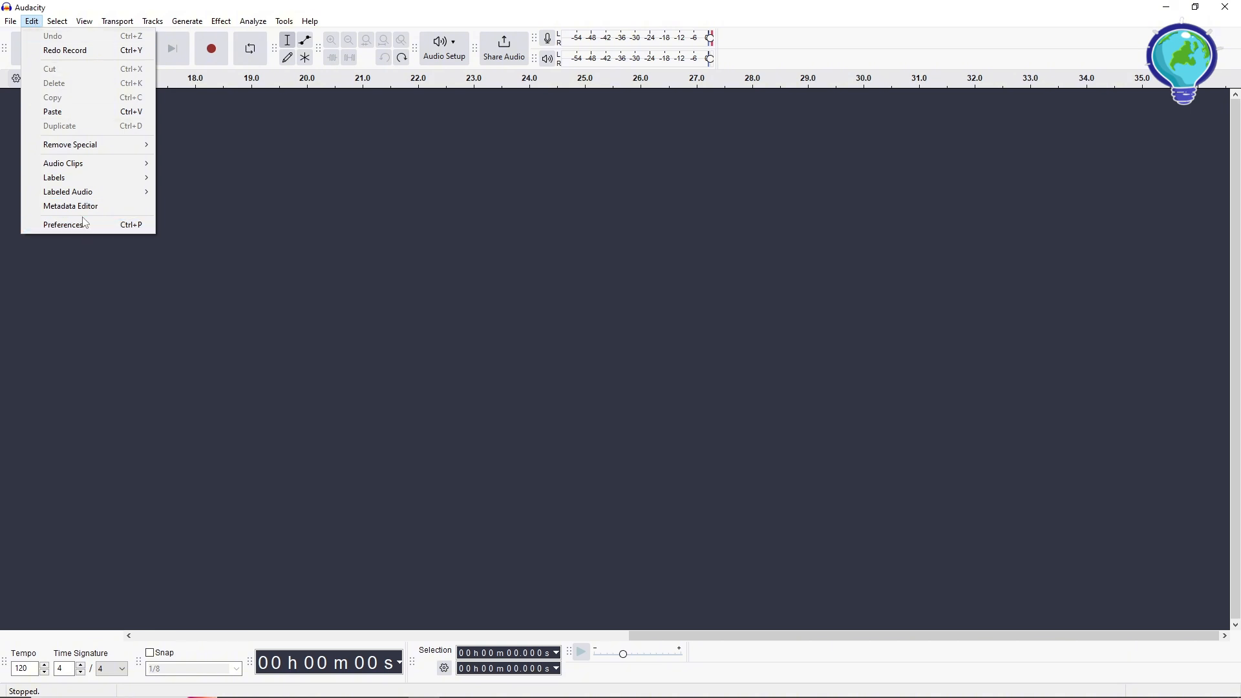
In Preferences, set the audio host to Windows WASAPI and confirm with OK.
click(62, 224)
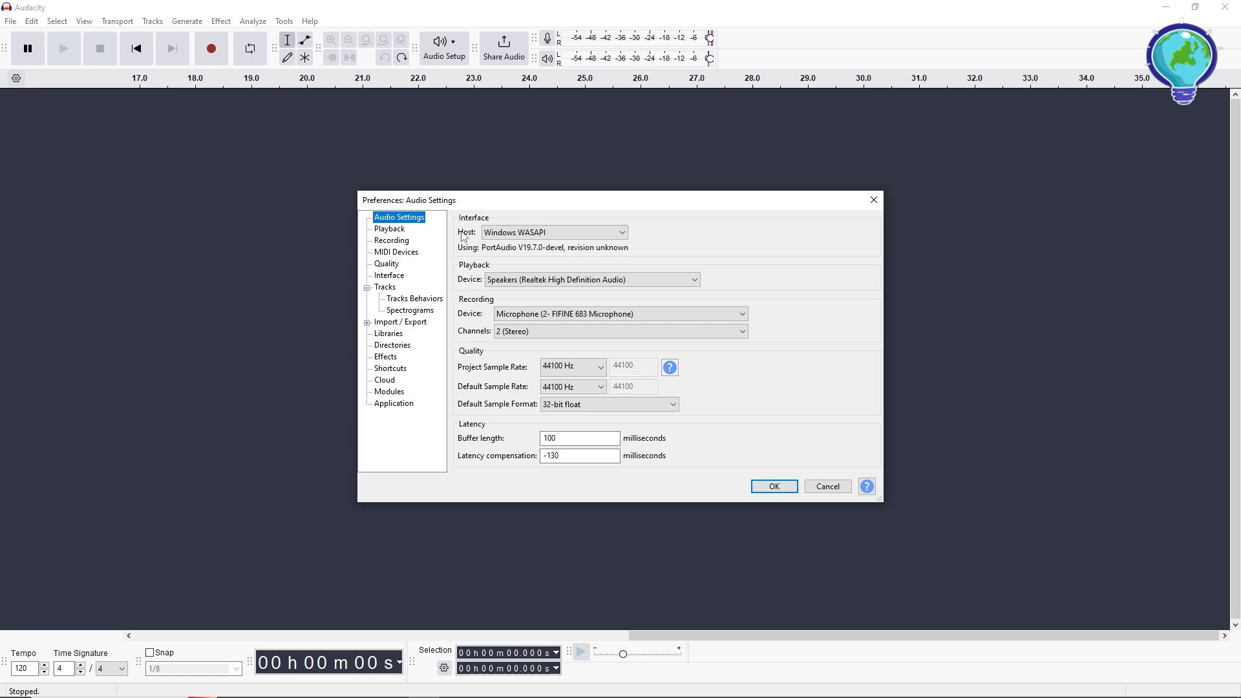
click(552, 232)
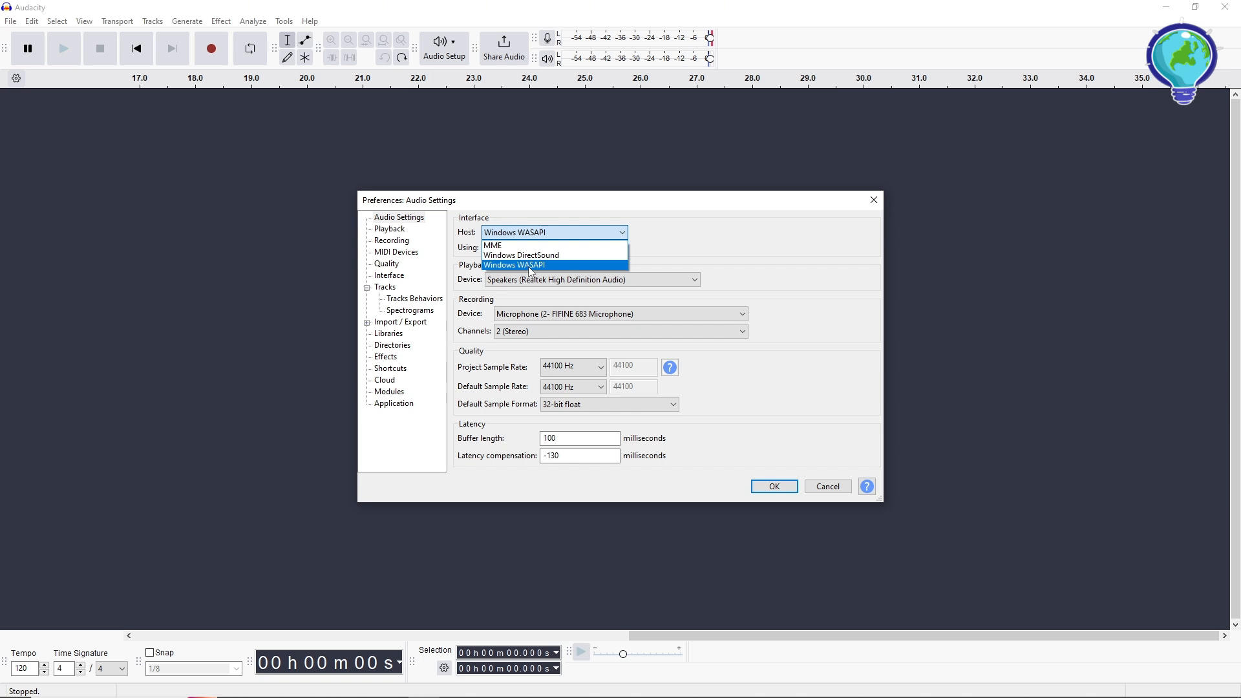
click(514, 264)
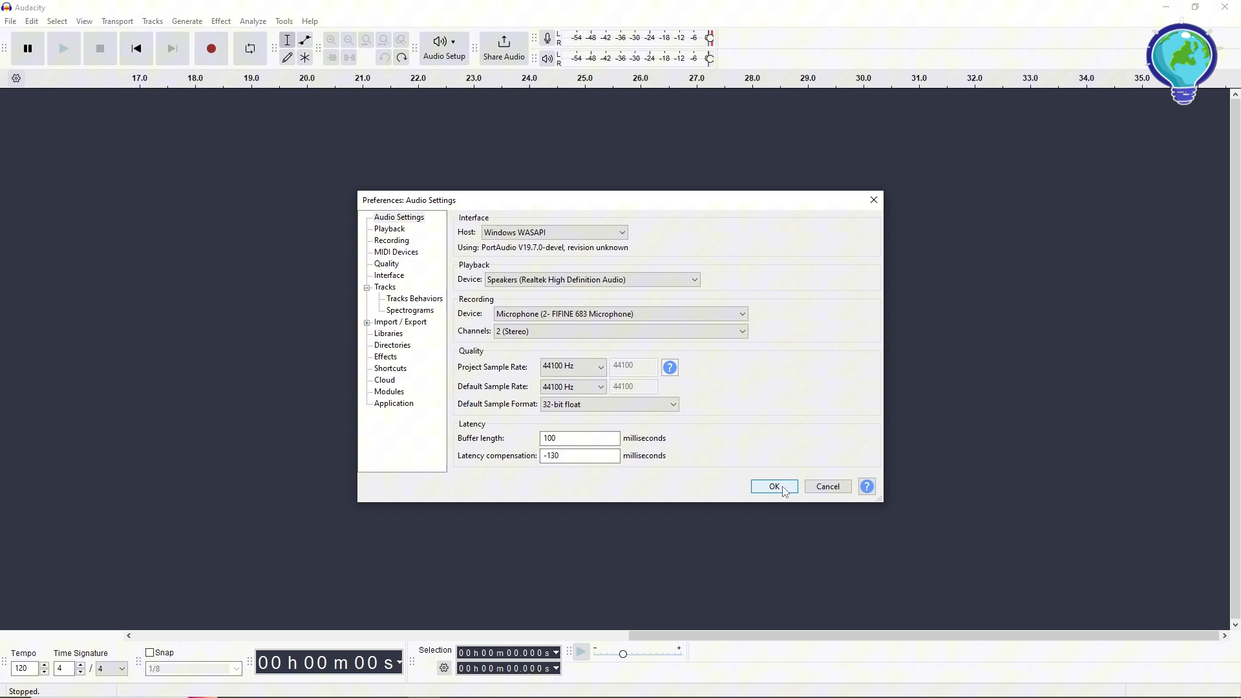
click(773, 486)
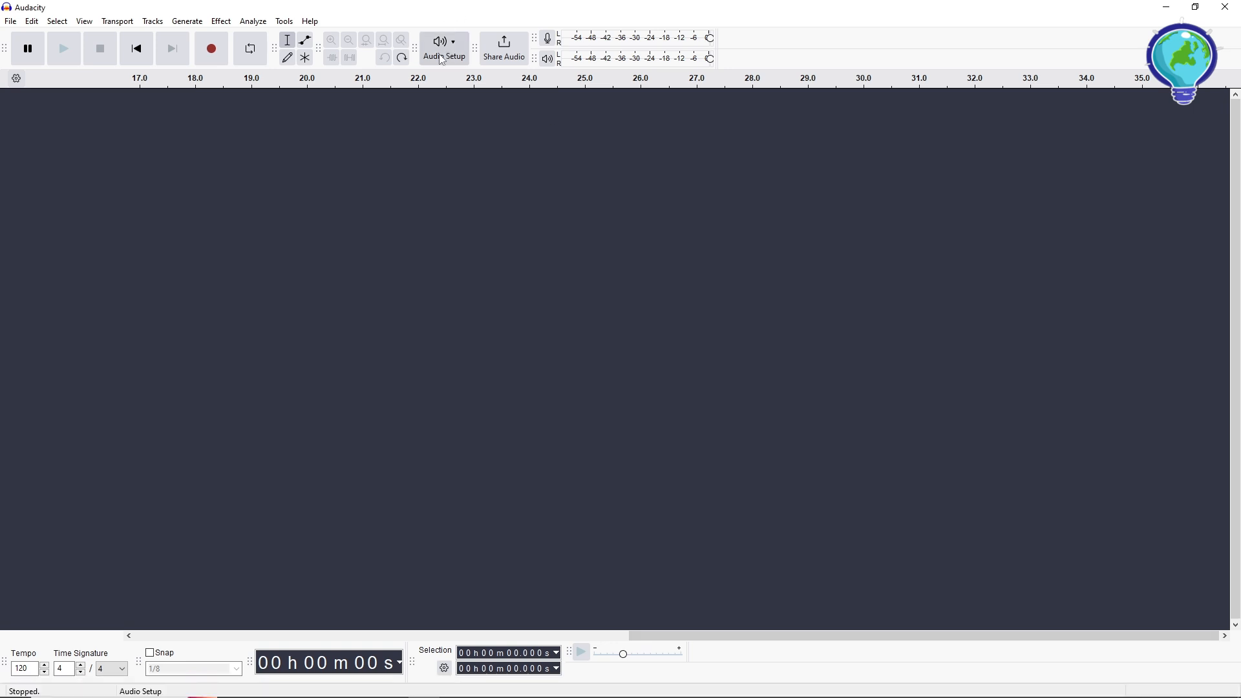
Show the Audio Setup options listing playback and recording devices.
click(444, 48)
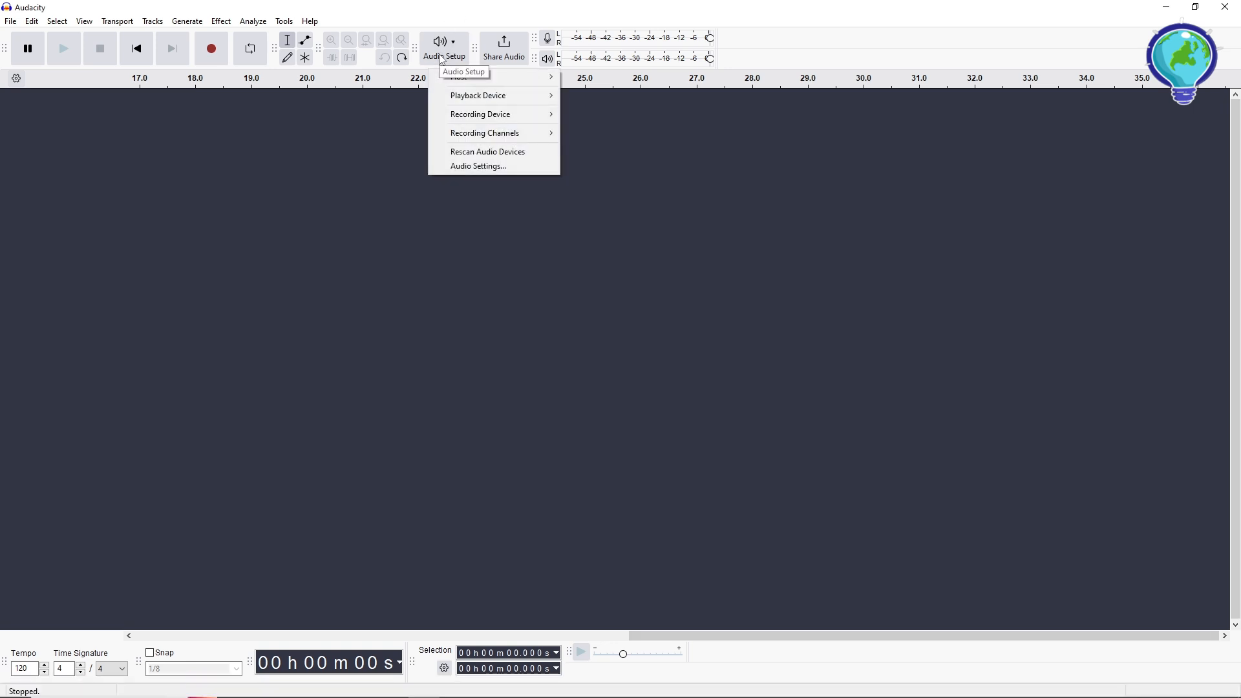
mouse_move(479, 114)
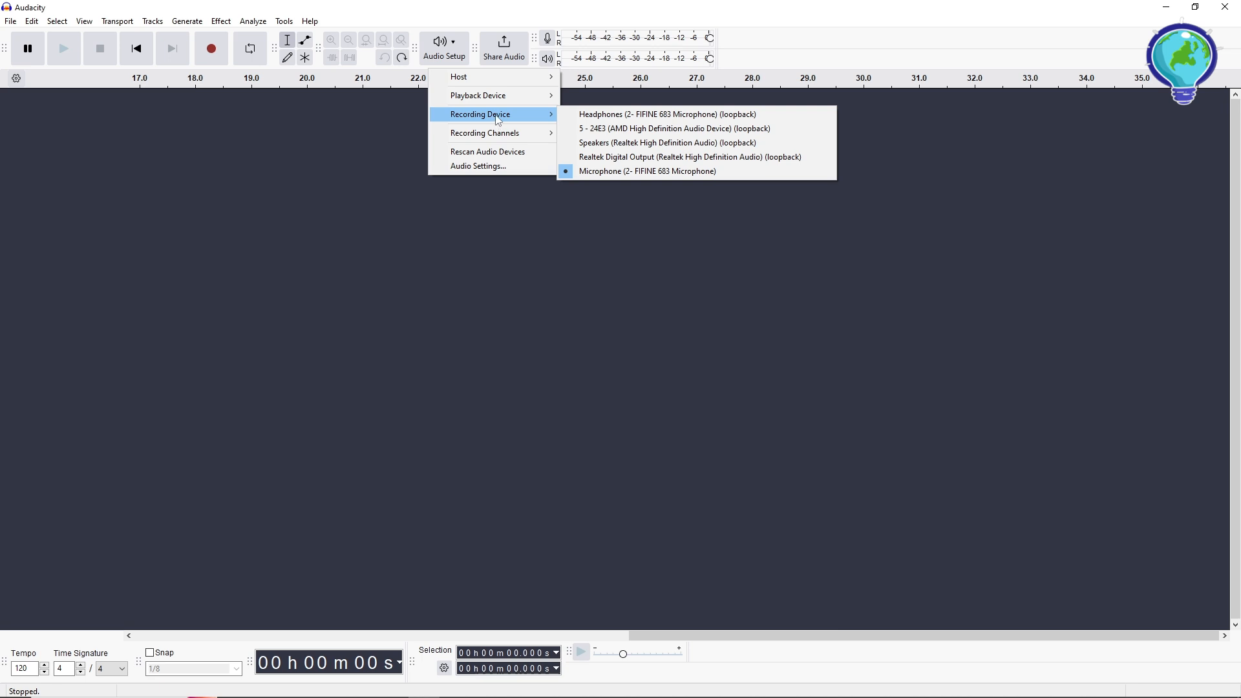
mouse_move(554, 128)
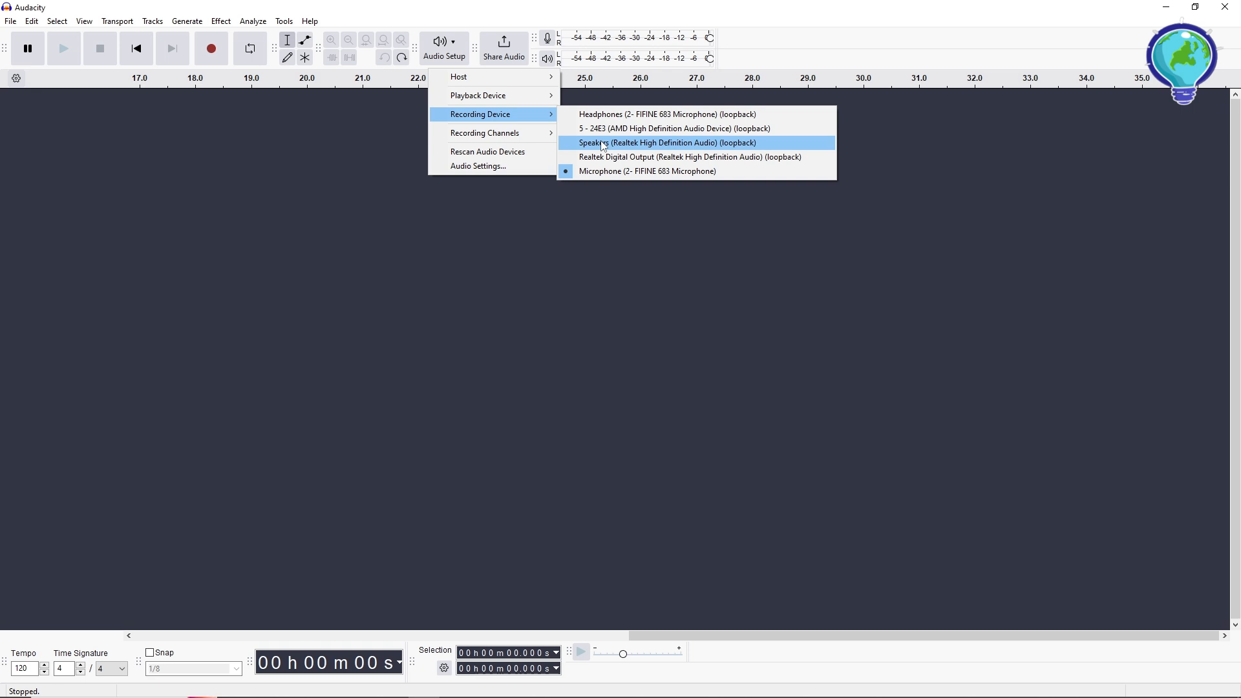
mouse_move(664, 114)
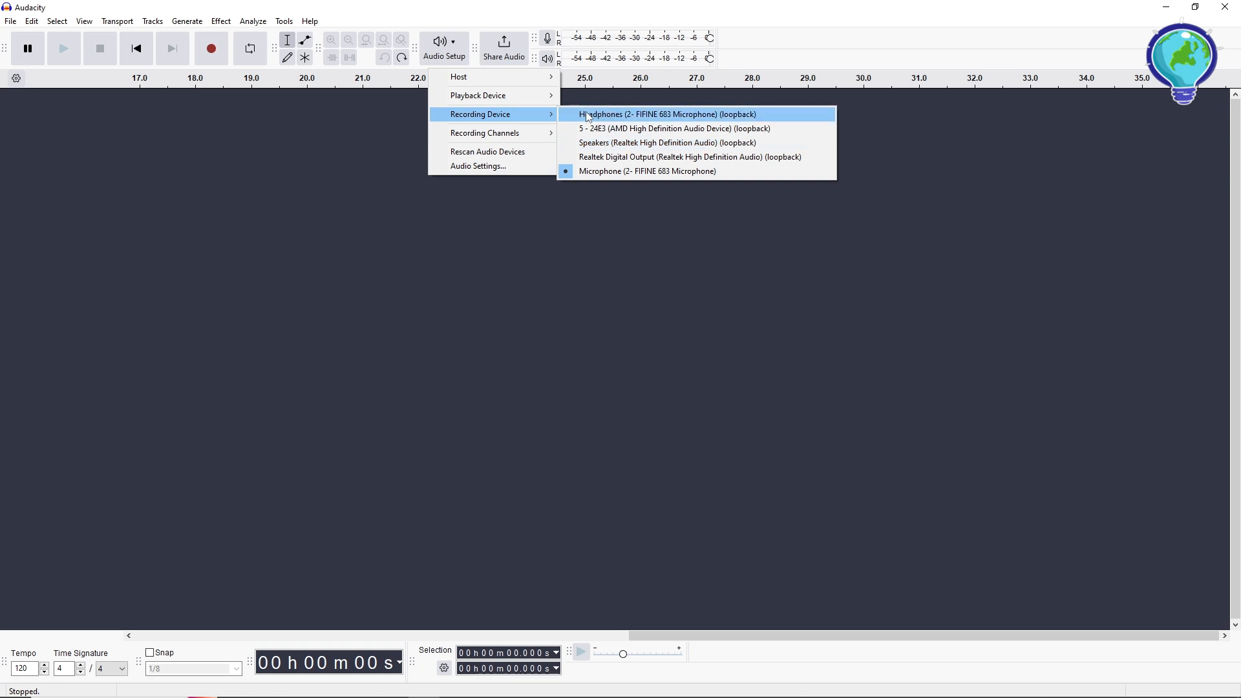
mouse_move(664, 142)
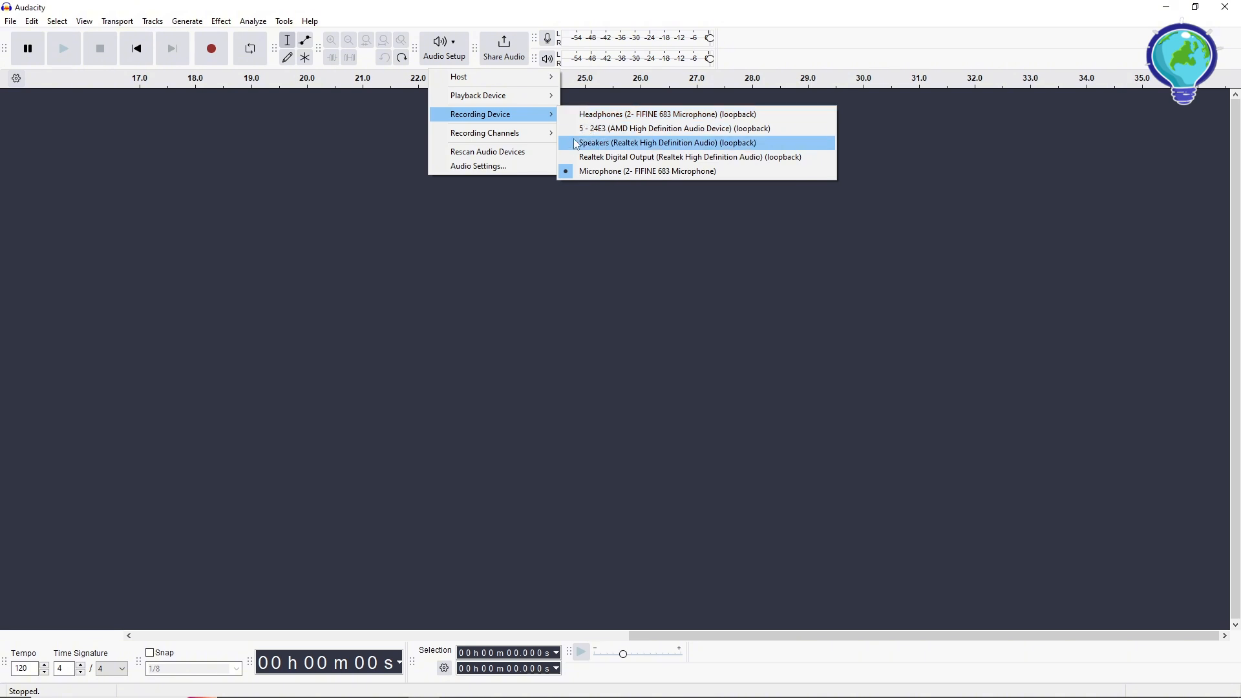
Record from the Speakers (loopback) device while music plays in the browser.
click(667, 142)
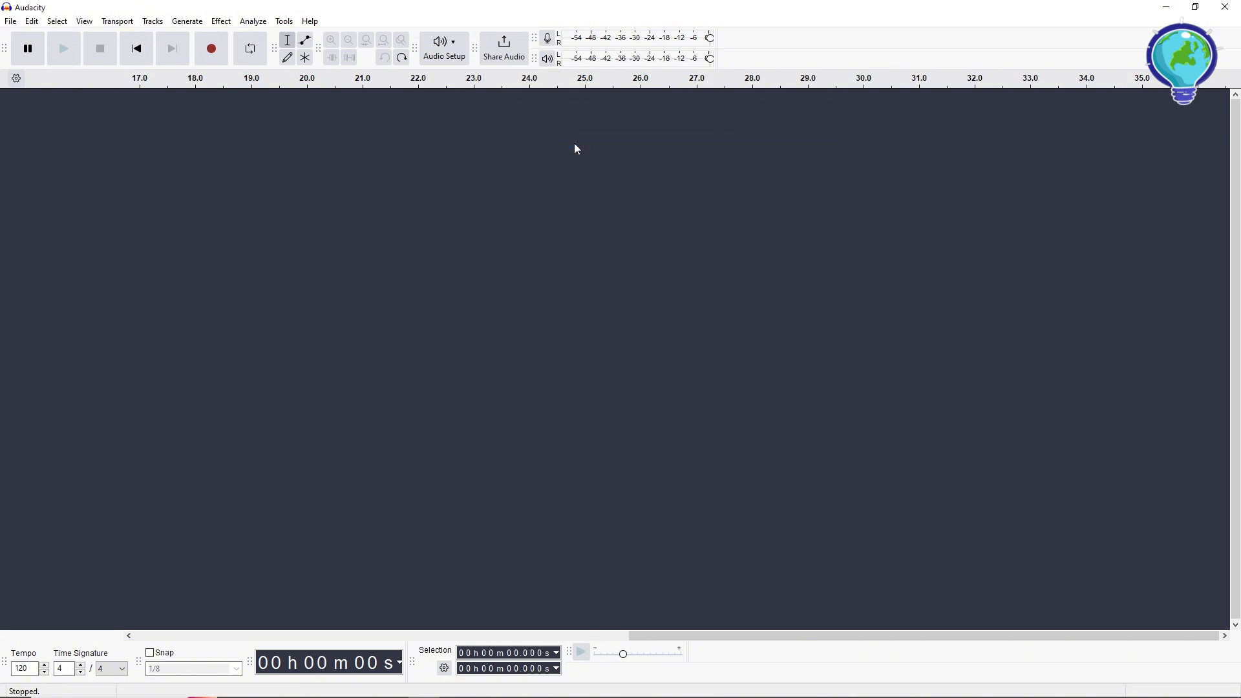
click(210, 48)
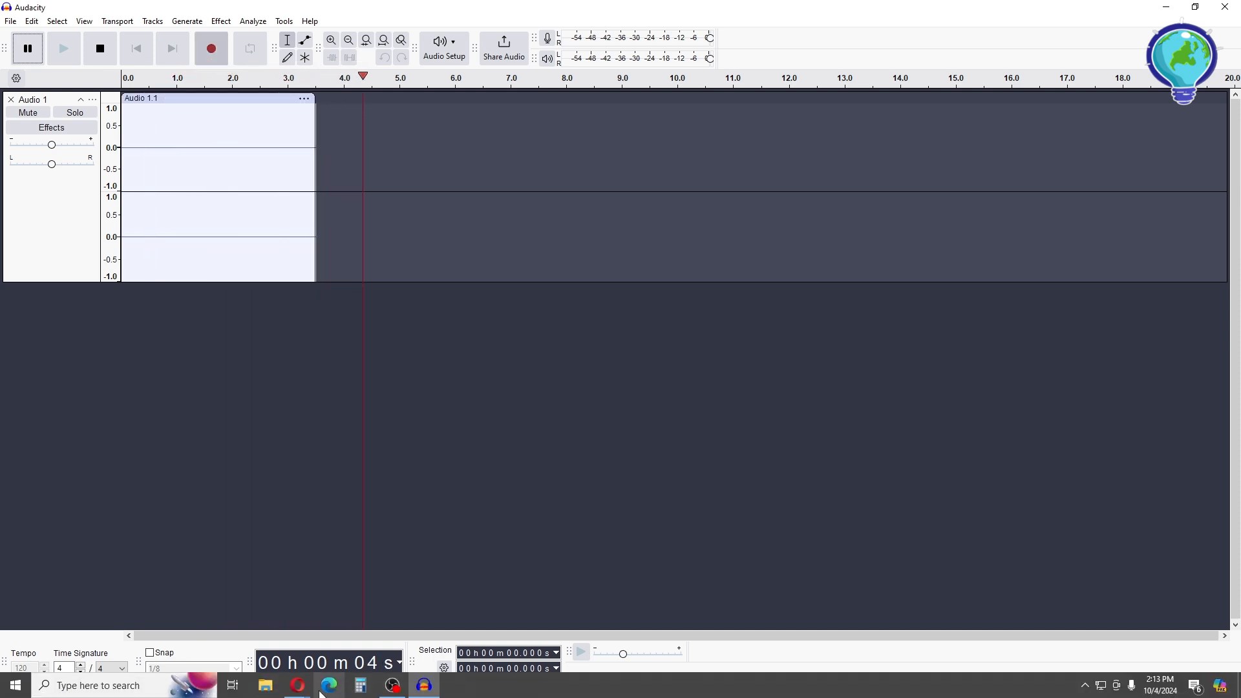
mouse_move(327, 685)
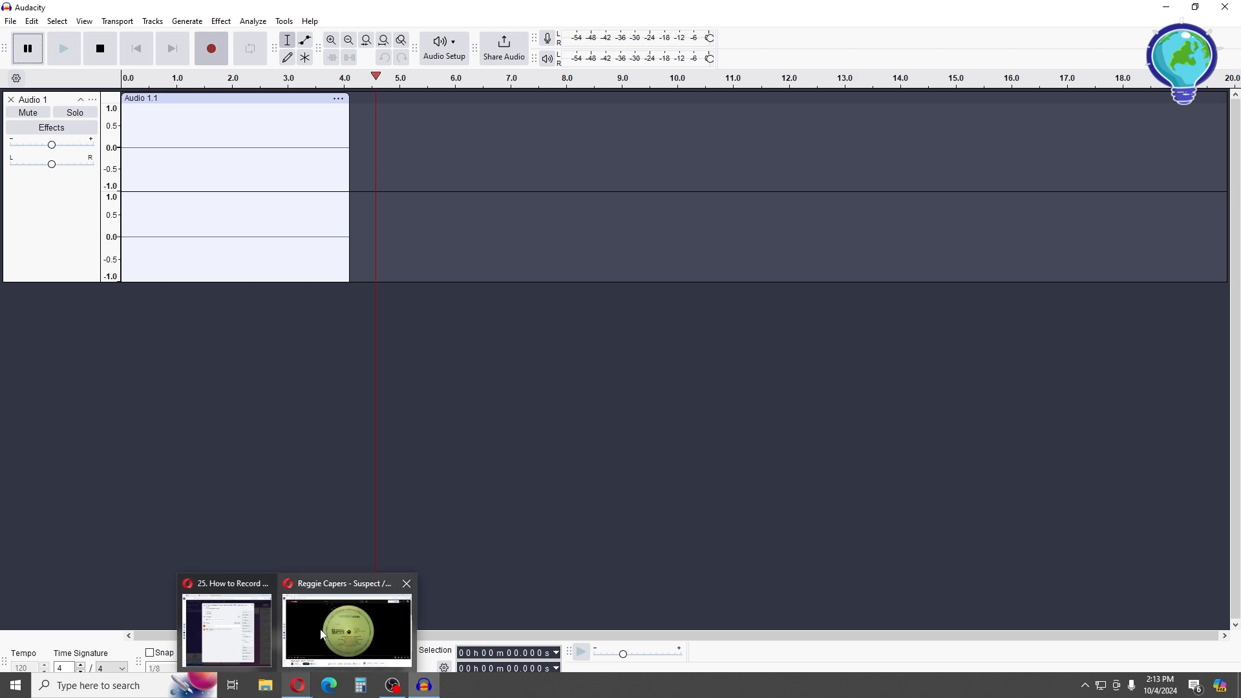
click(346, 630)
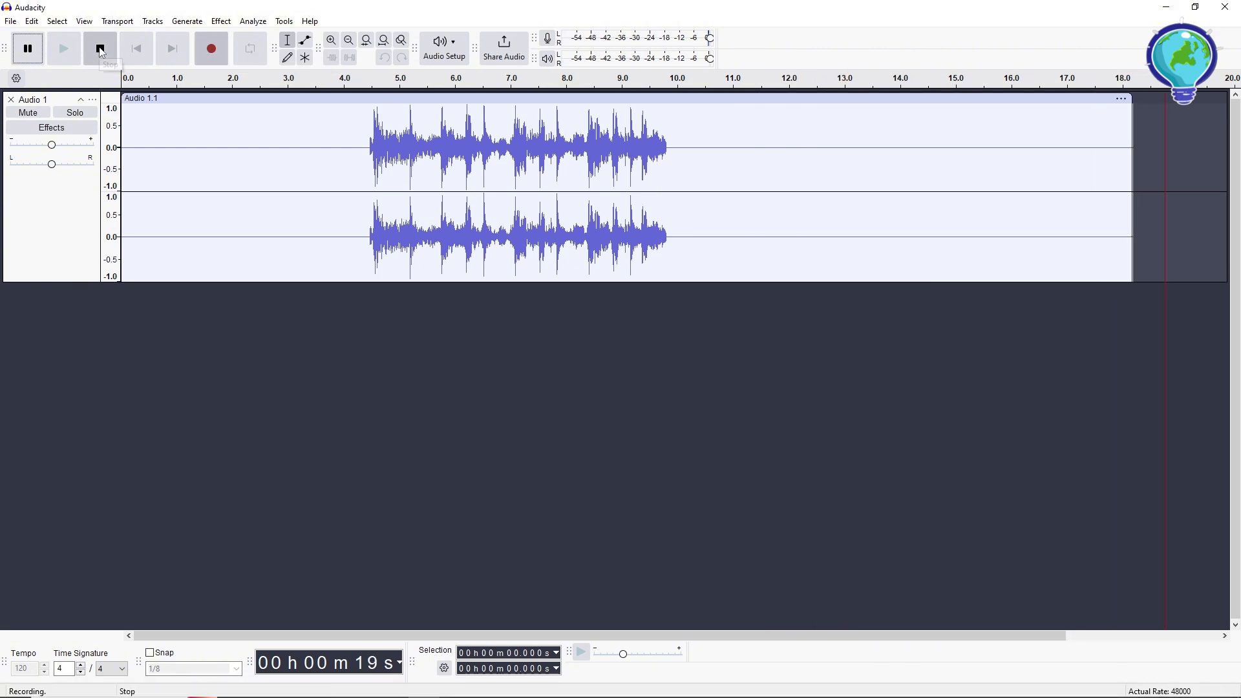
Stop recording and play back the captured ~19-second stereo track.
click(99, 48)
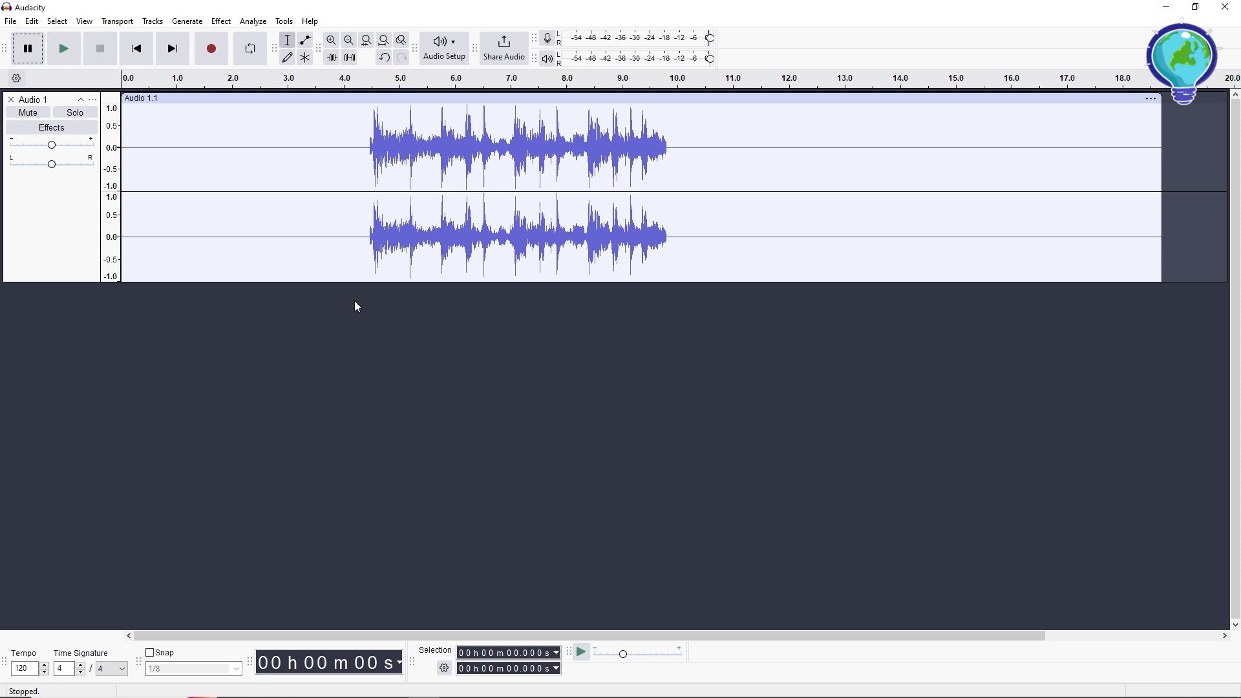
click(63, 48)
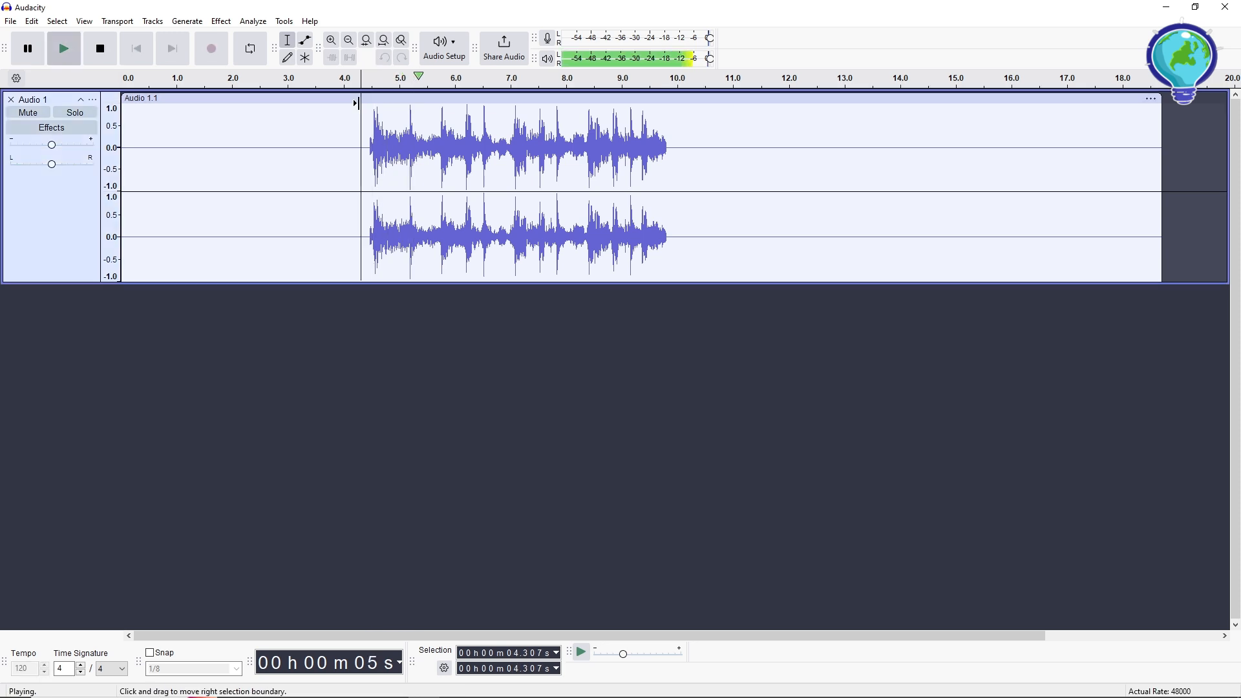